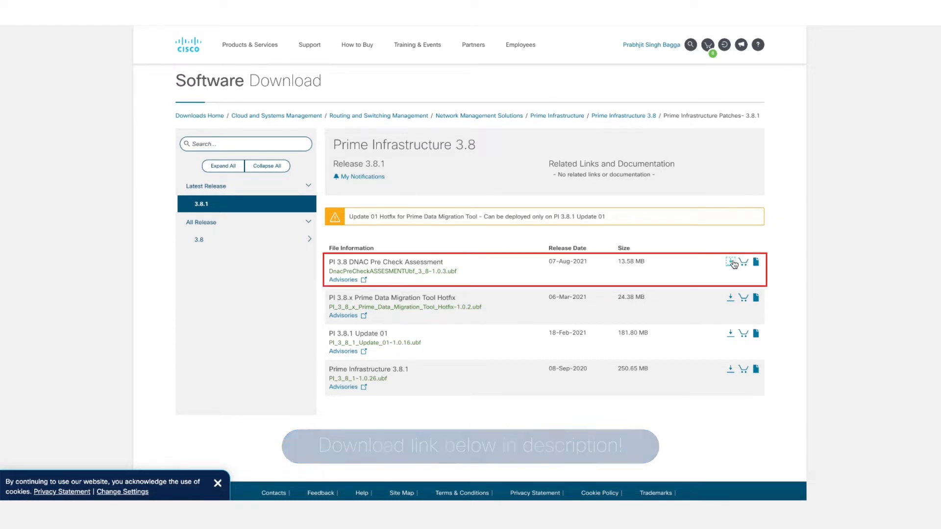
Step: Download the PI 3.8 DNAC Pre Check Assessment file, accepting the license agreement
left_click(730, 261)
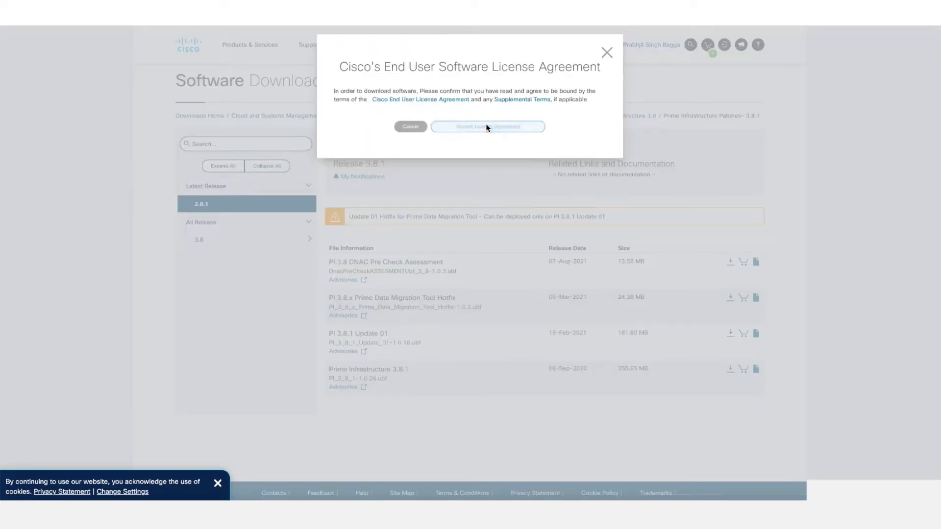
left_click(487, 127)
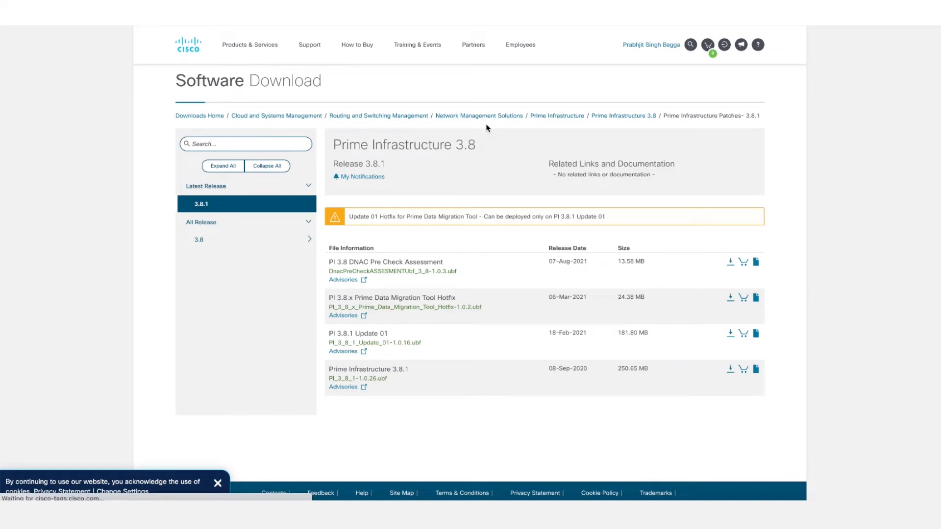
left_click(730, 263)
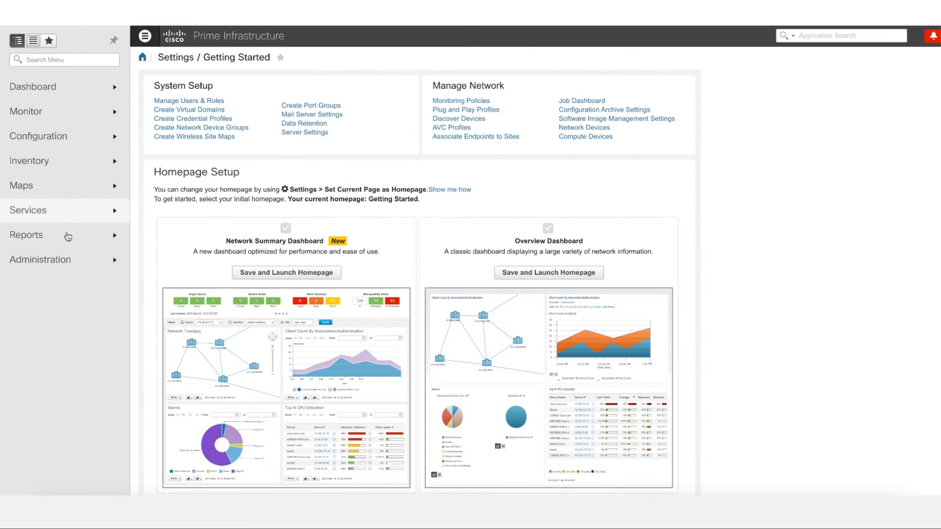
Step: Go to Administration > Licenses and Software Updates > Software Update
left_click(40, 260)
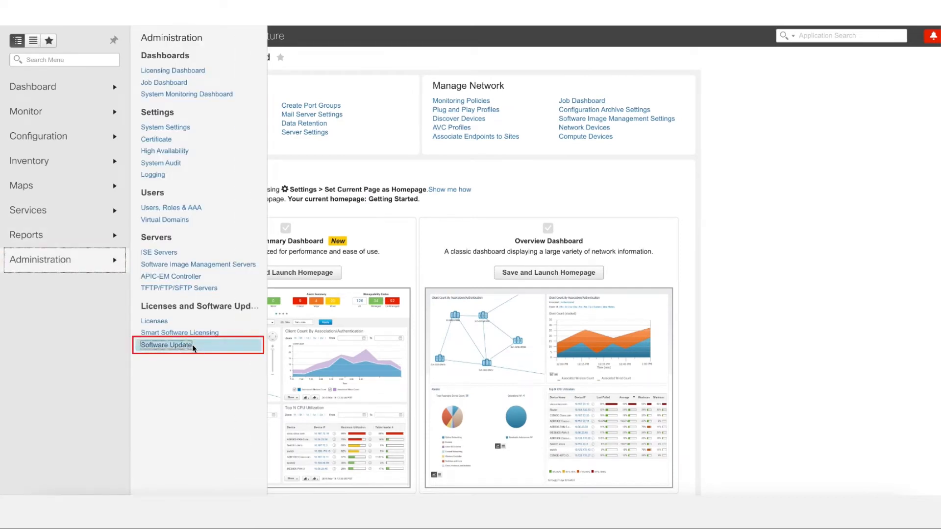
left_click(166, 345)
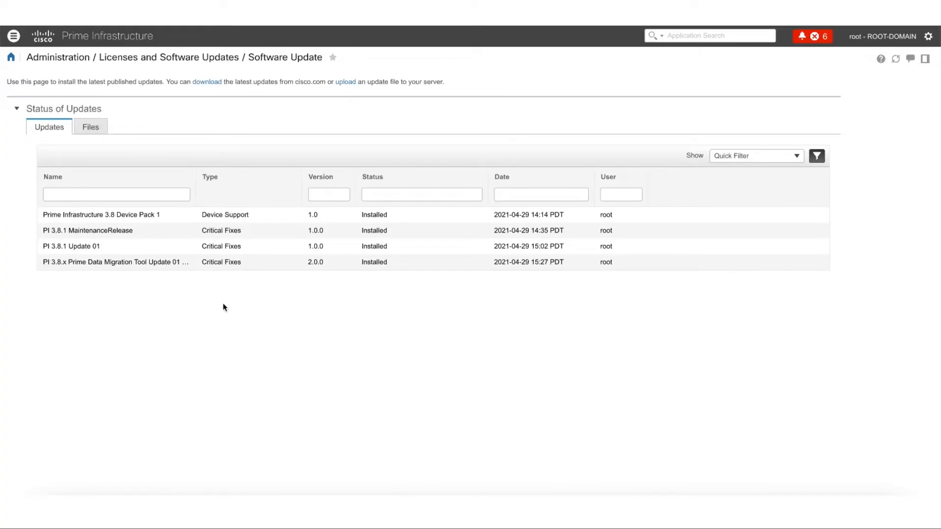
mouse_move(169, 405)
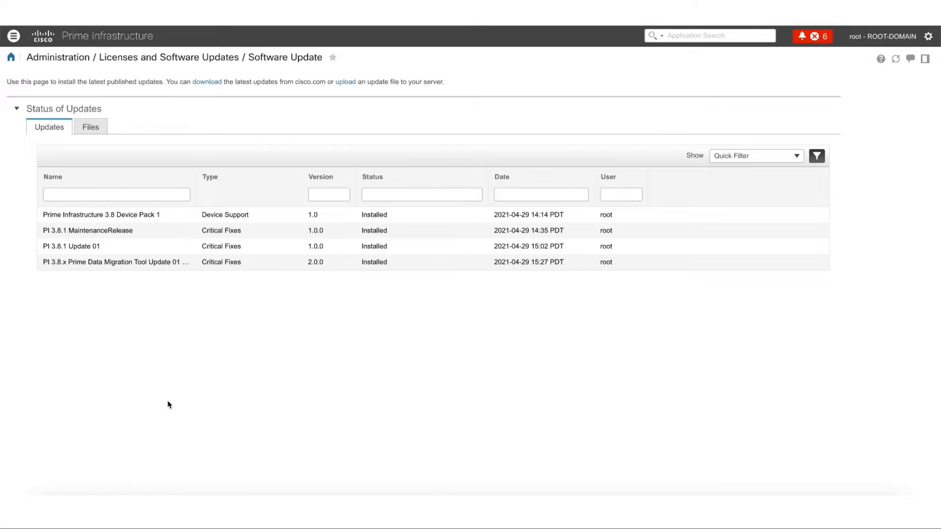
mouse_move(186, 94)
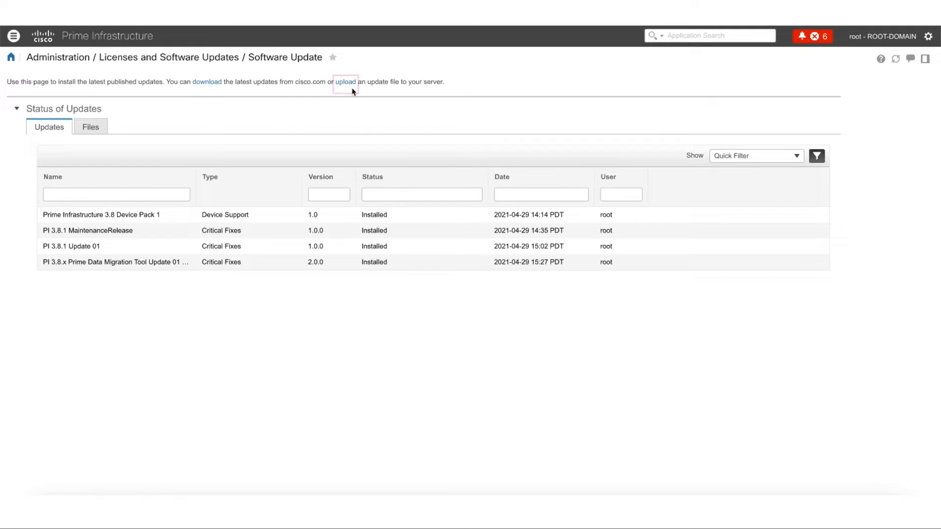
Step: Upload DnacPreCheckASSESMENTUbf_3_8-1.0.3.ubf to Prime Infrastructure
left_click(345, 82)
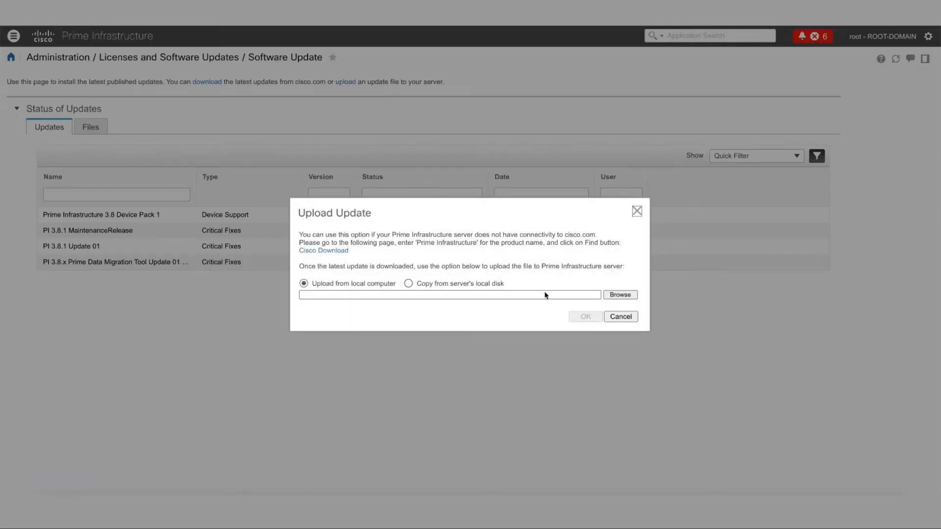
left_click(621, 295)
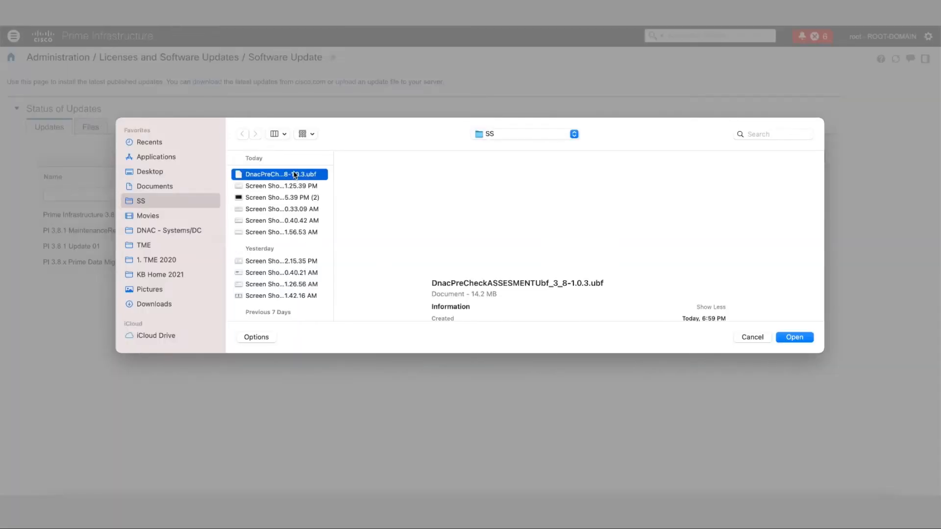
left_click(795, 337)
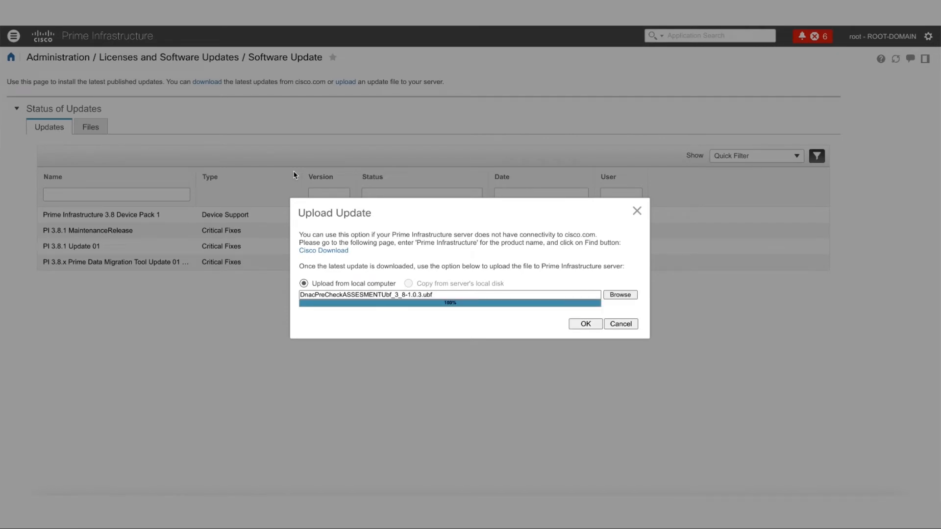
left_click(585, 324)
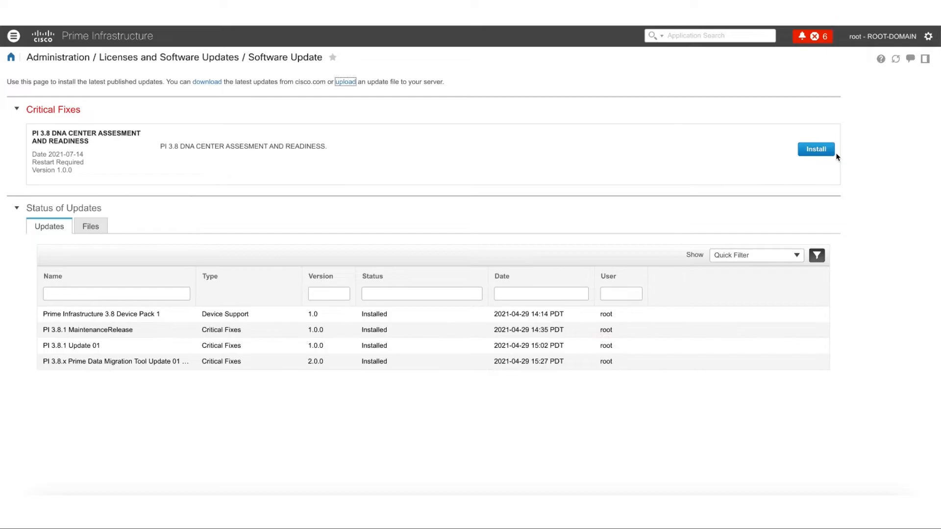
Step: Install the PI 3.8 DNA Center Assessment and Readiness update, confirming the restart
left_click(816, 149)
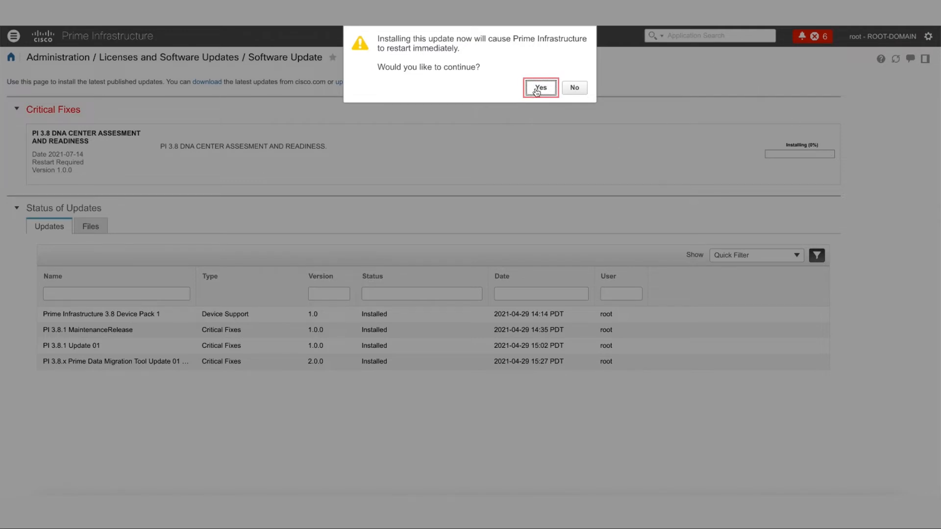
left_click(541, 87)
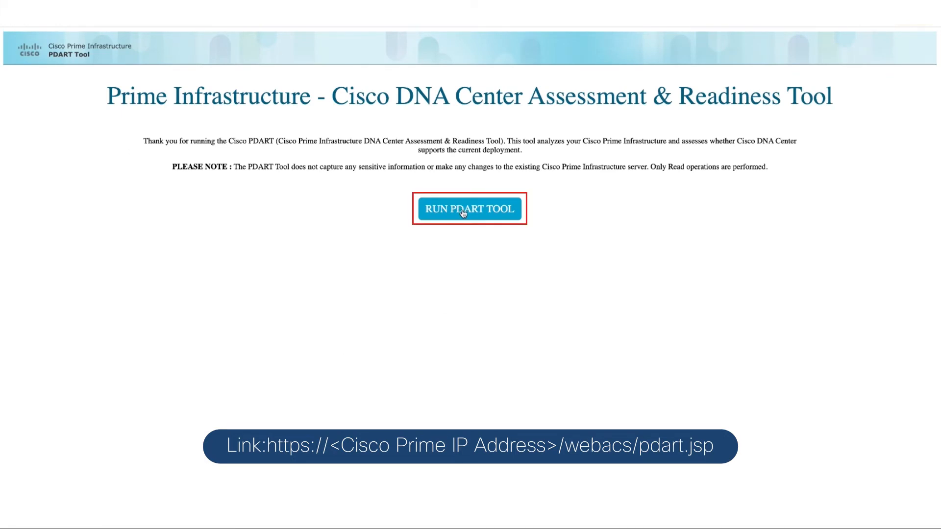
Step: Run the PDART tool and download the PDART report PDF
left_click(469, 209)
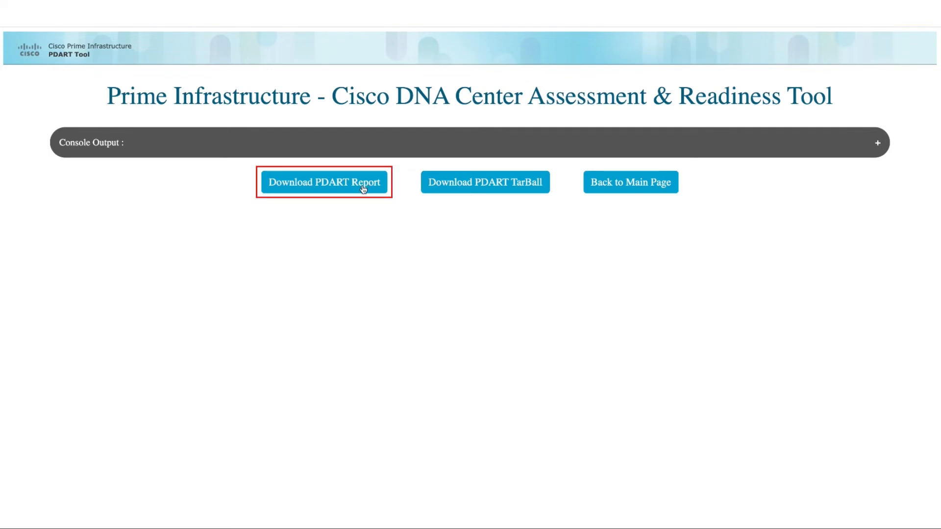
left_click(324, 182)
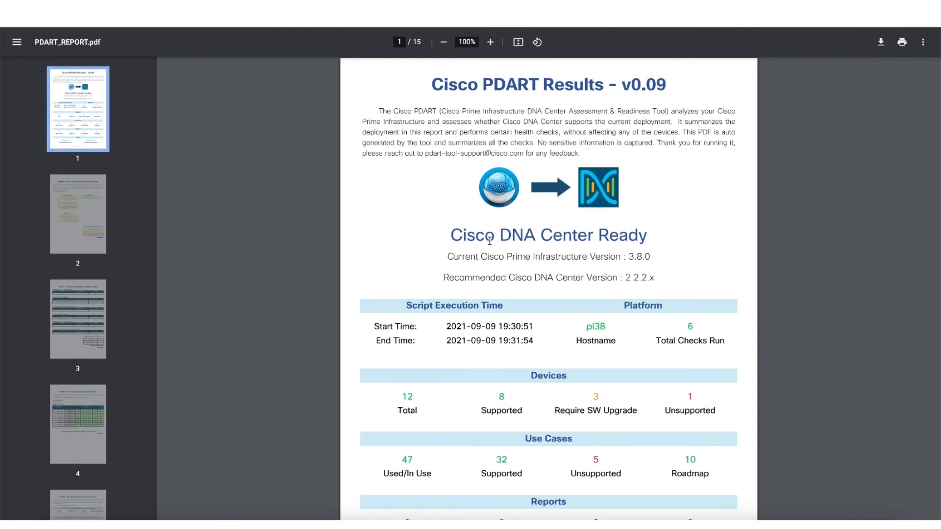
Step: Scroll PDART_REPORT.pdf from page 1 to the page 5 Use Case Checks Summary
scroll("down", 3)
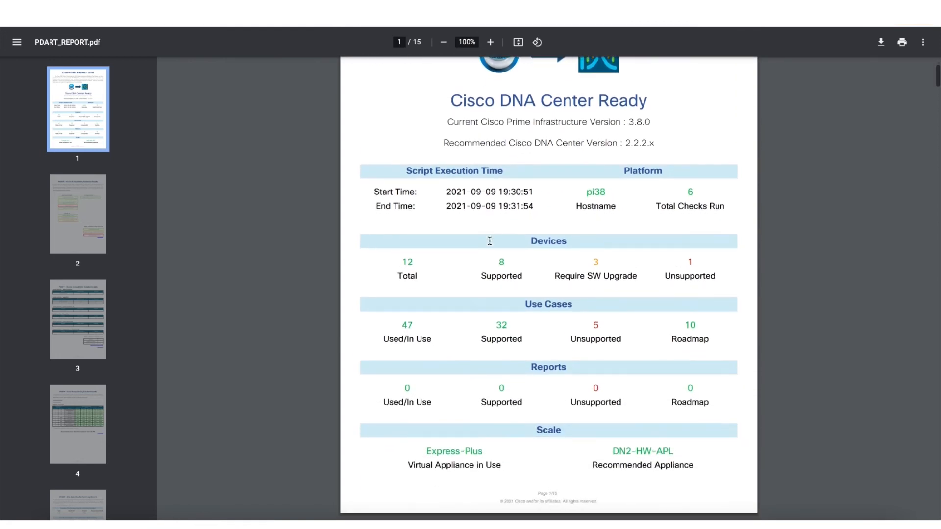
scroll("down", 3)
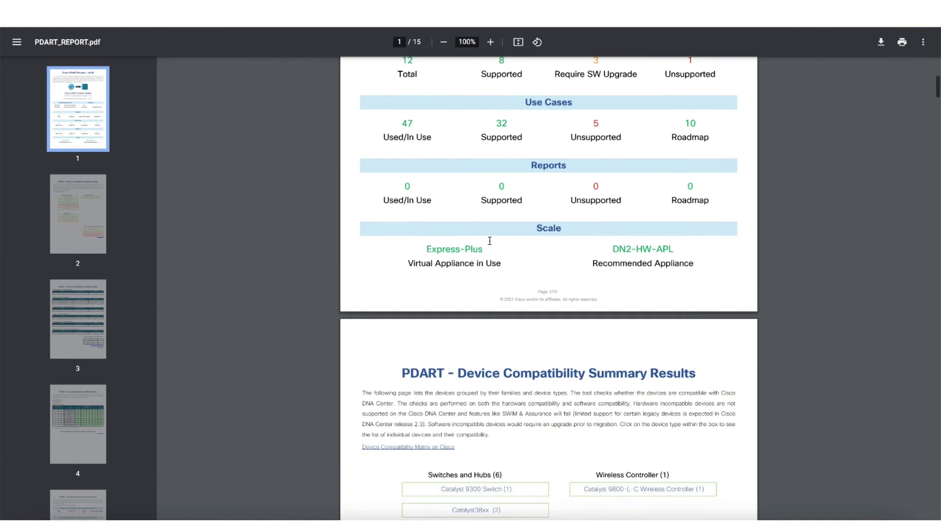
scroll("down", 3)
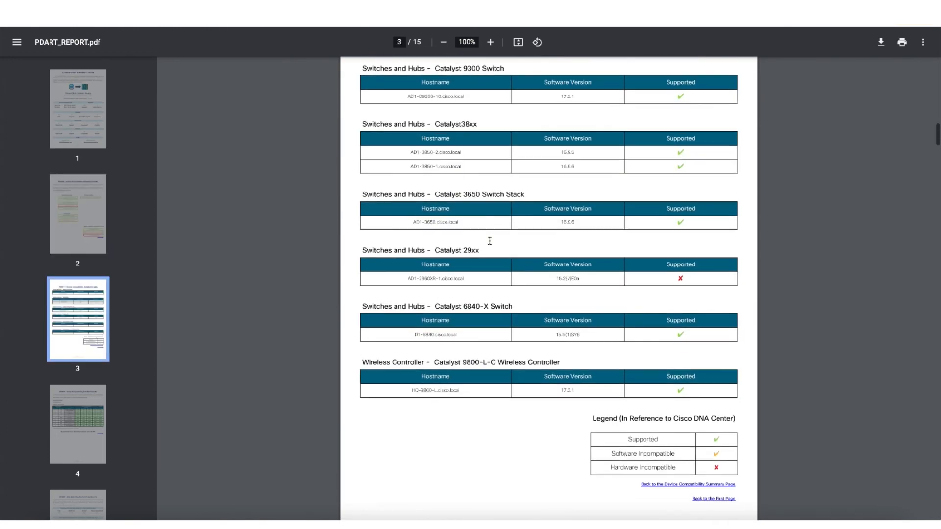
scroll("down", 3)
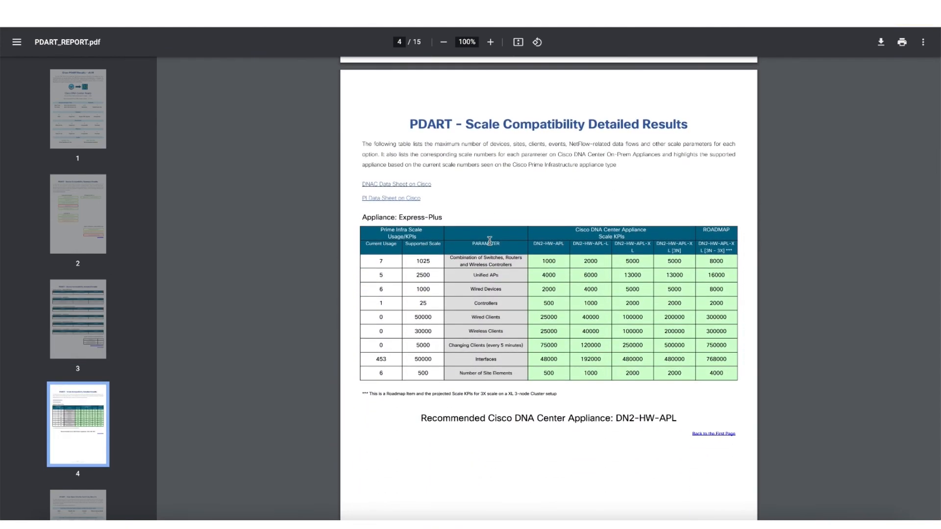
scroll("down", 3)
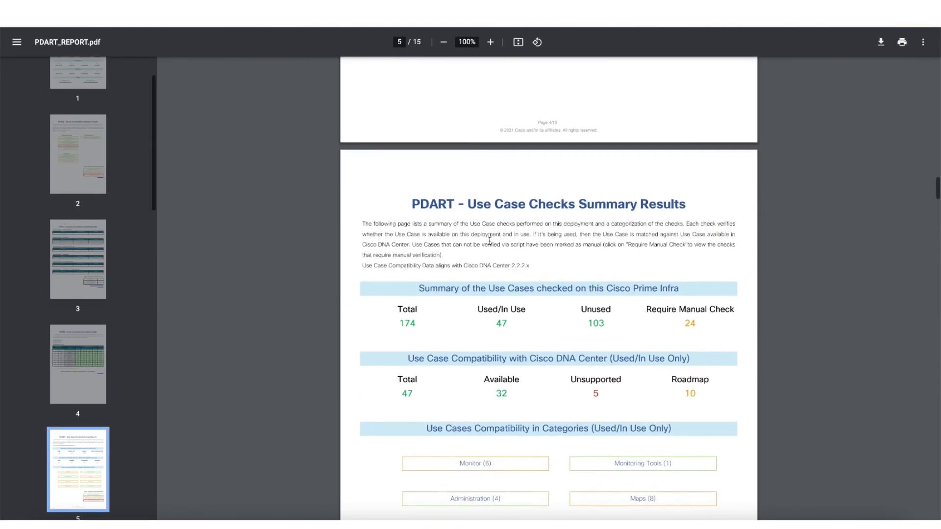
scroll("down", 3)
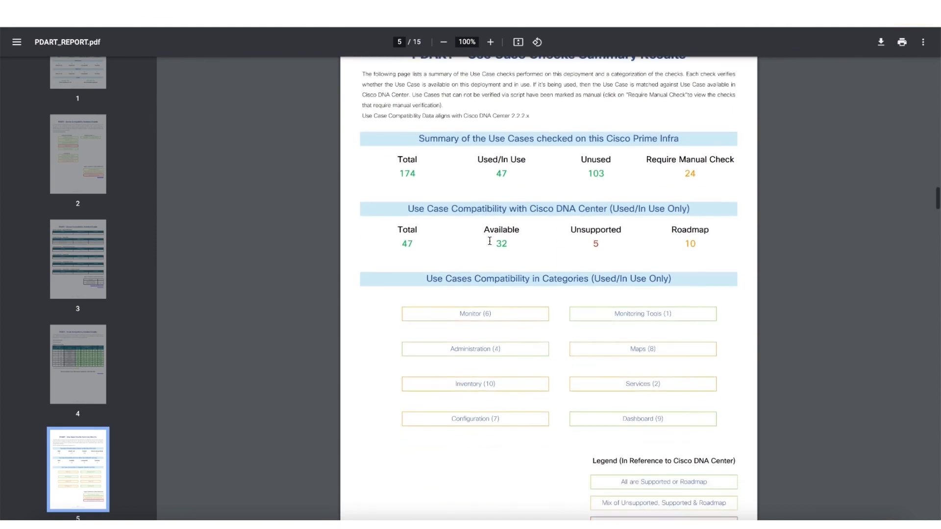